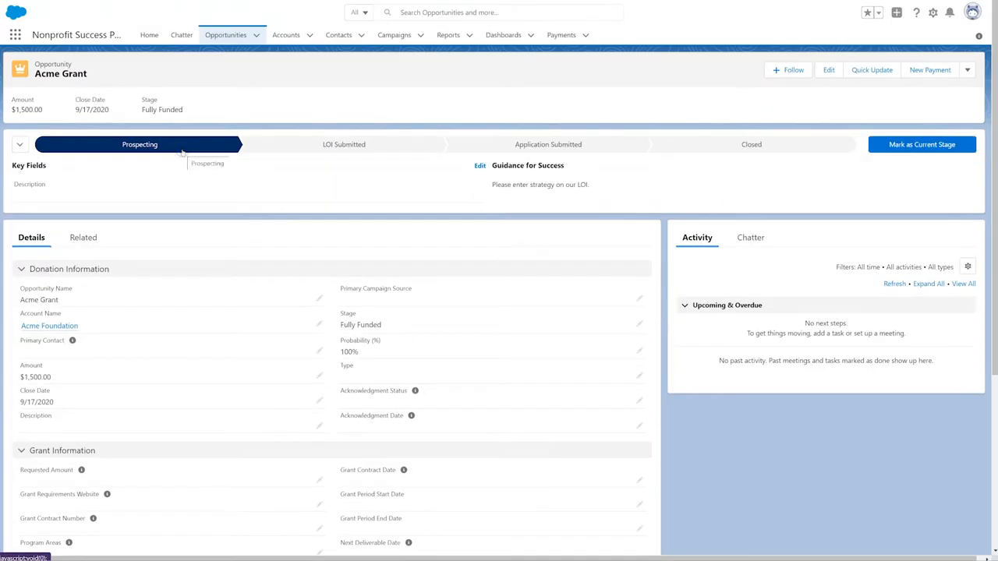
Preview the Acme Grant path's LOI Submitted, Prospecting and Application Submitted stage fields and guidance
left_click(343, 145)
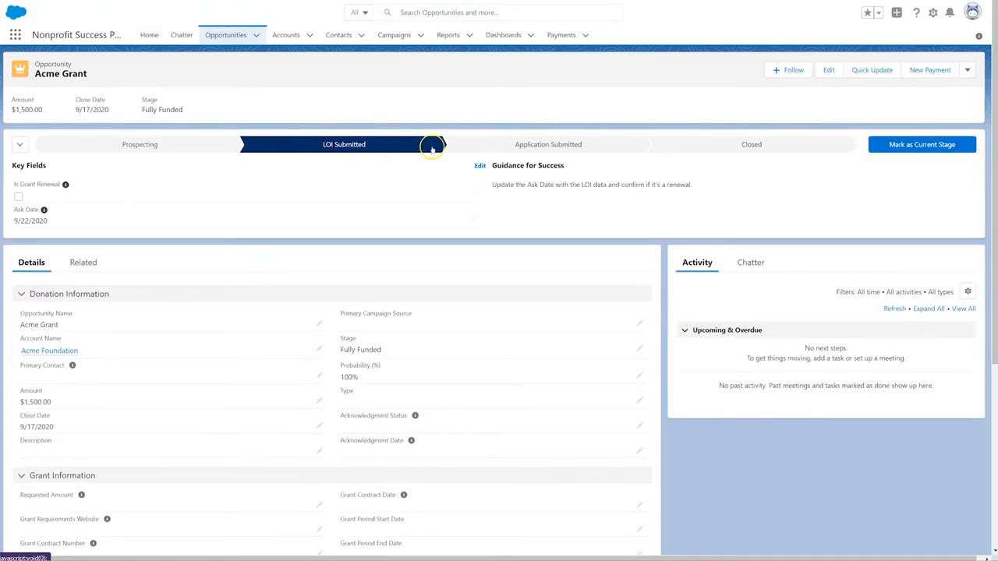
left_click(548, 145)
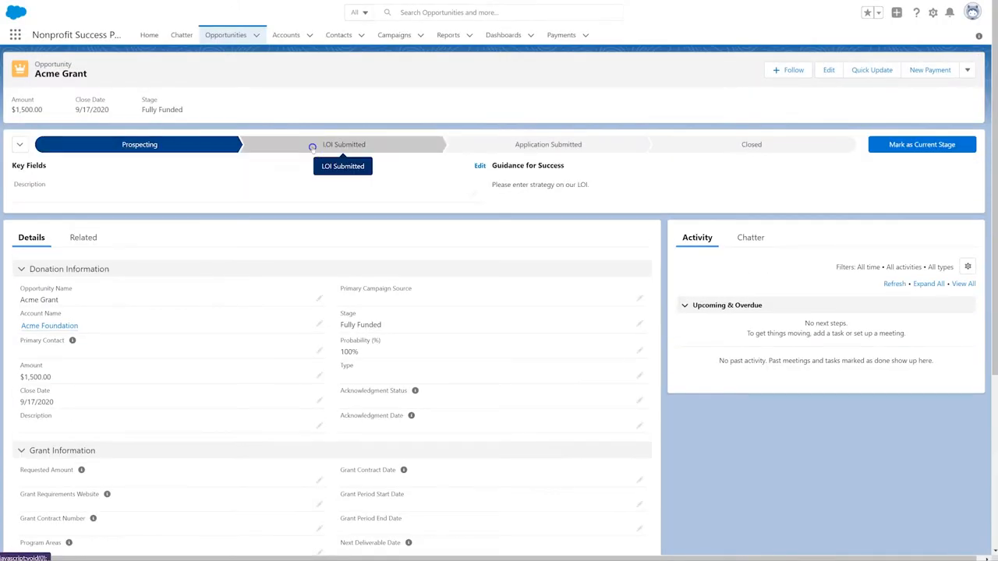
left_click(548, 144)
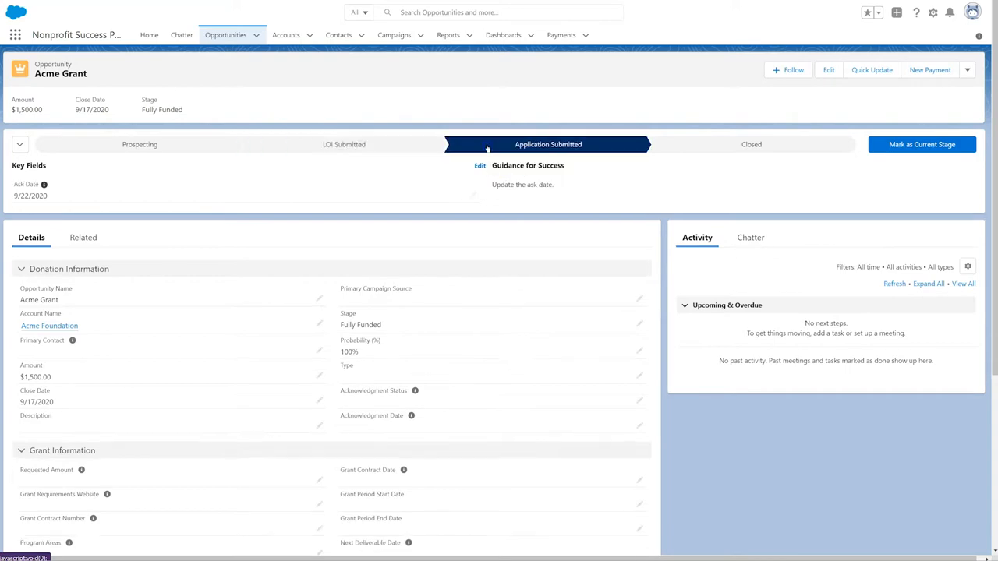
left_click(750, 144)
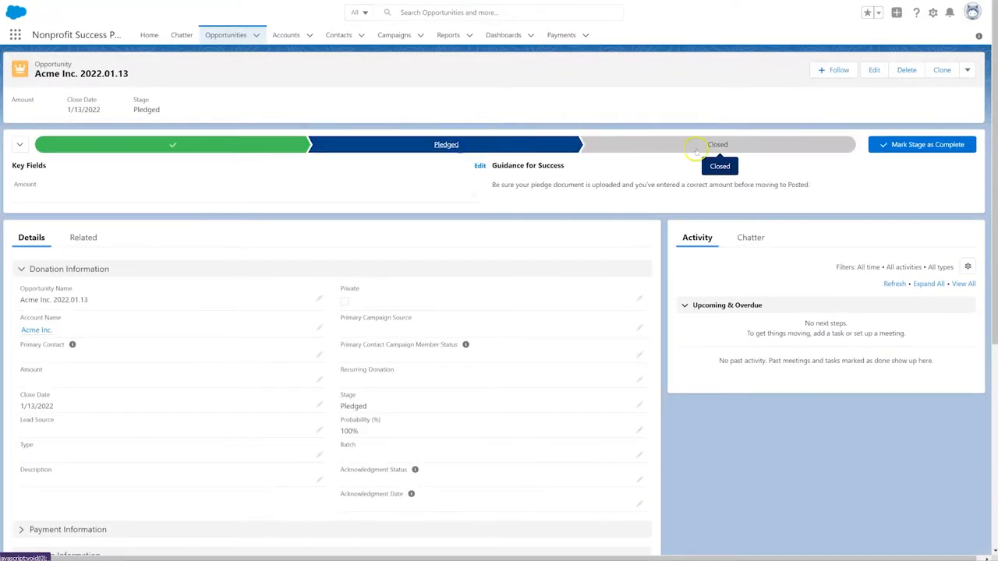
Preview the Prospecting and Pledged stage guidance on the Acme Inc. 2022.01.13 donation
left_click(716, 145)
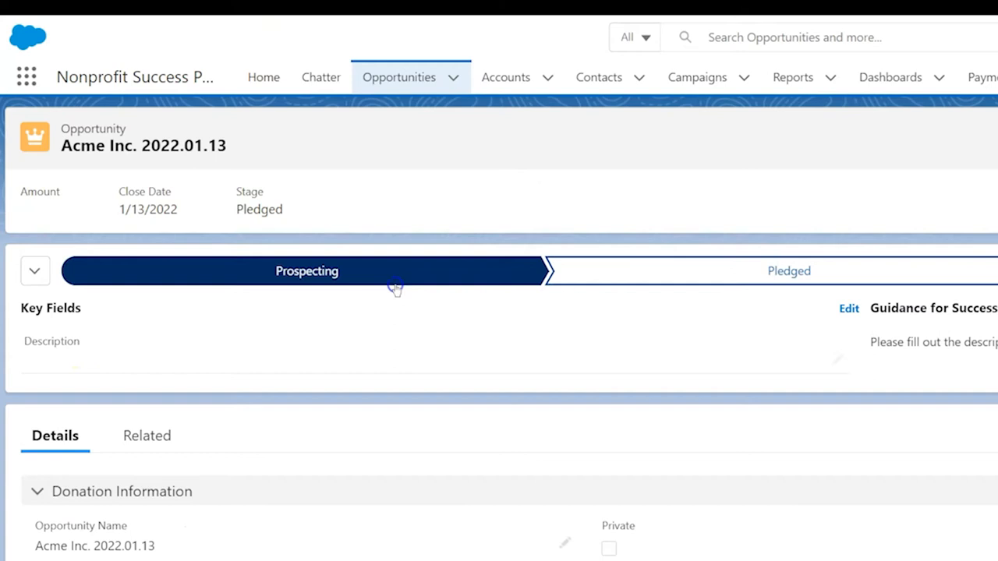
mouse_move(690, 285)
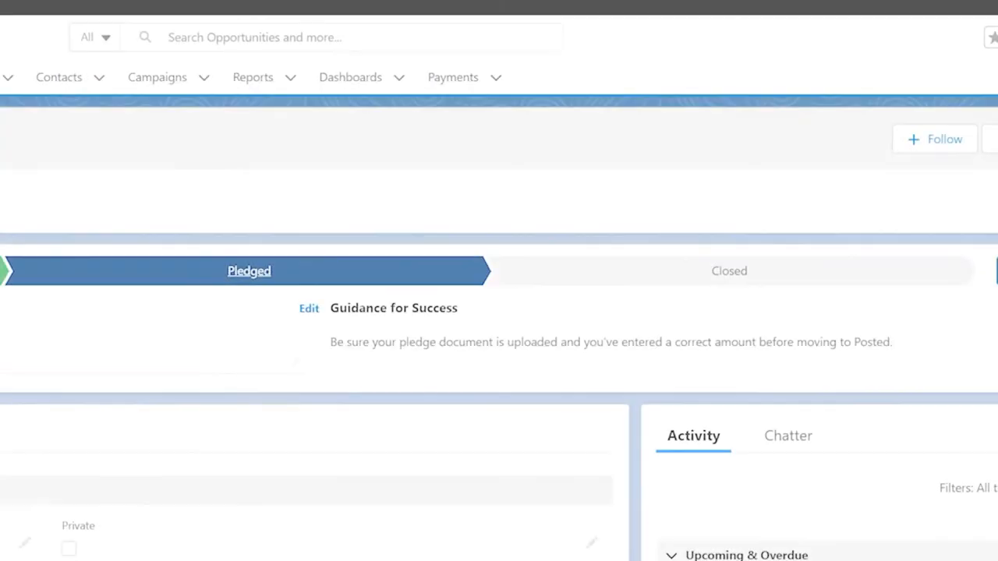
left_click(729, 270)
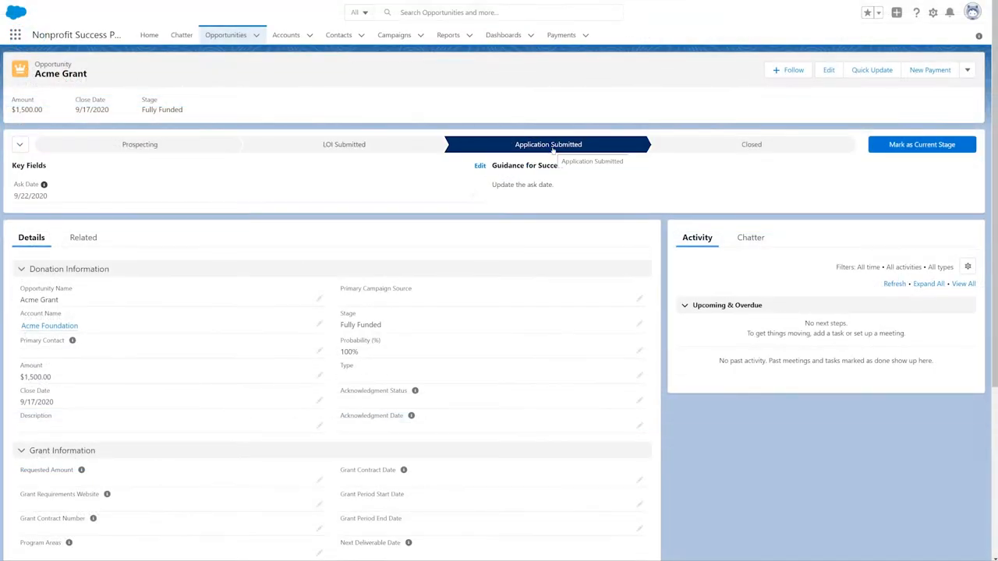
Open the Close This Opportunity dialog from the Closed path stage, showing Awarded
left_click(751, 144)
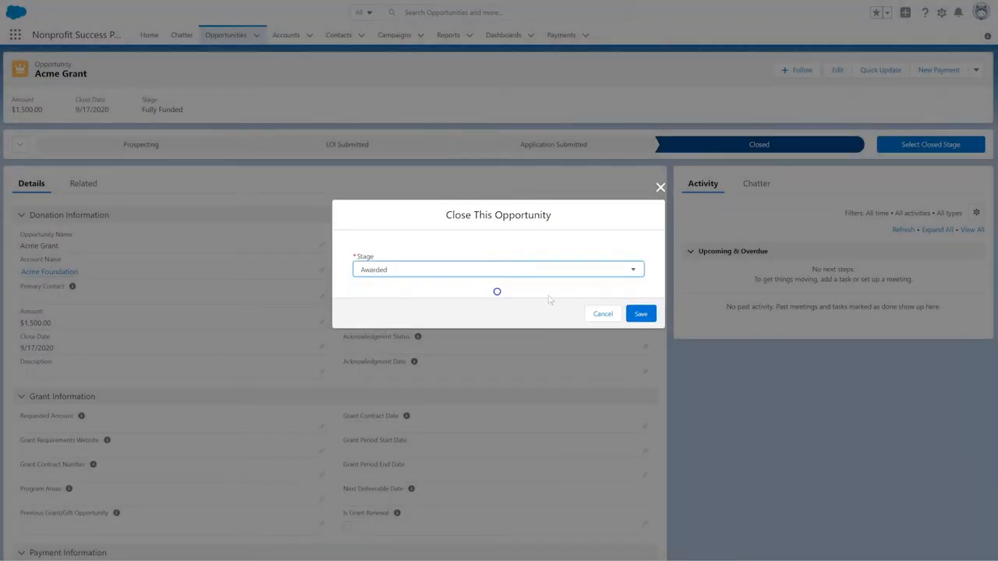
left_click(640, 314)
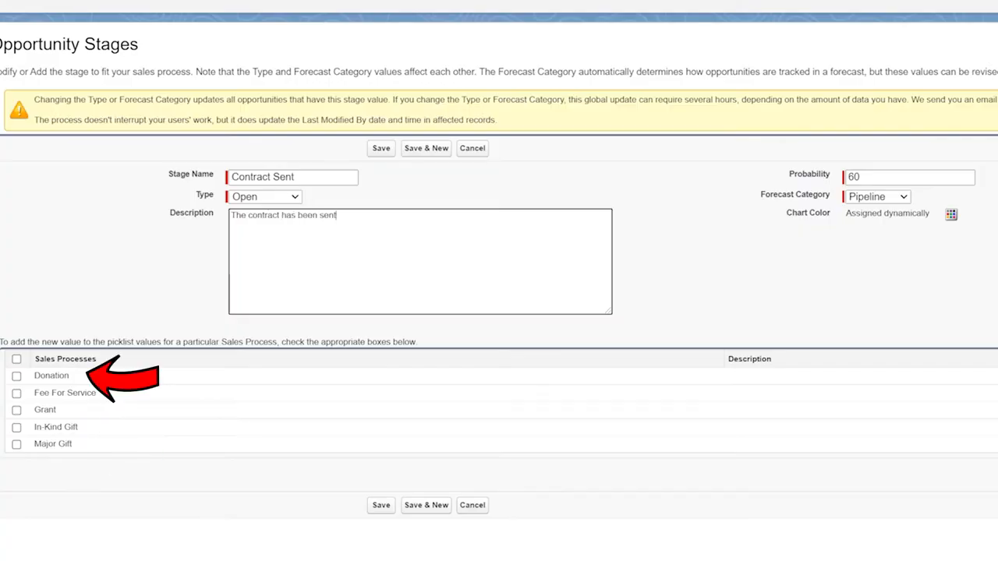
Describe Contract Sent as sent to the client, awaiting feedback or signature; review Type options
type("to the client, but")
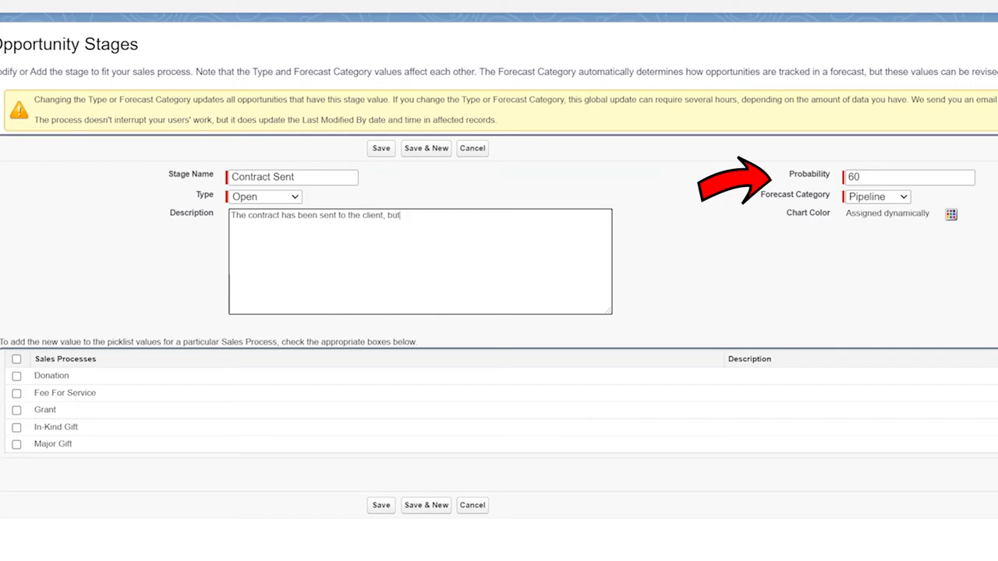
type("we are awaiting feedback or signature.")
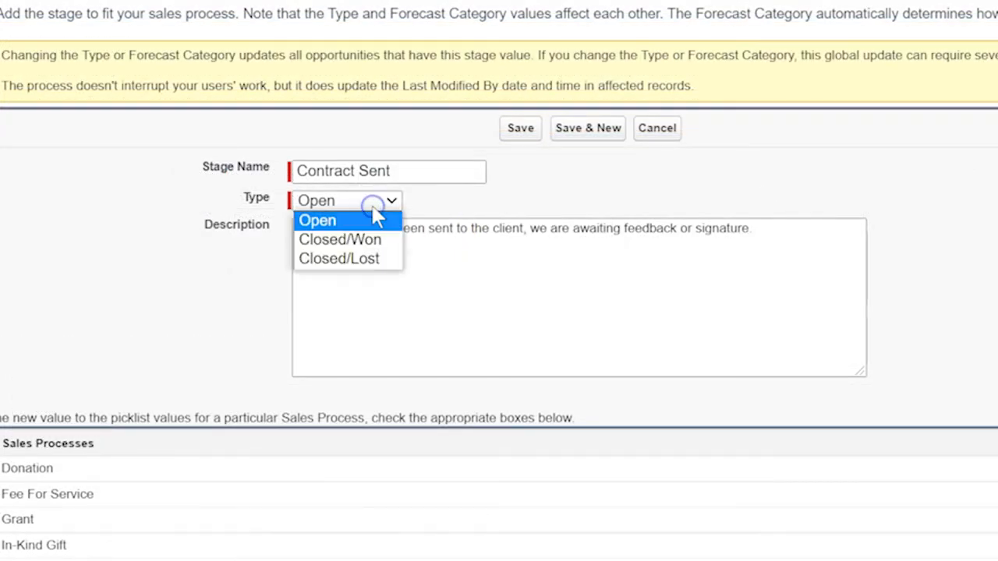
left_click(316, 220)
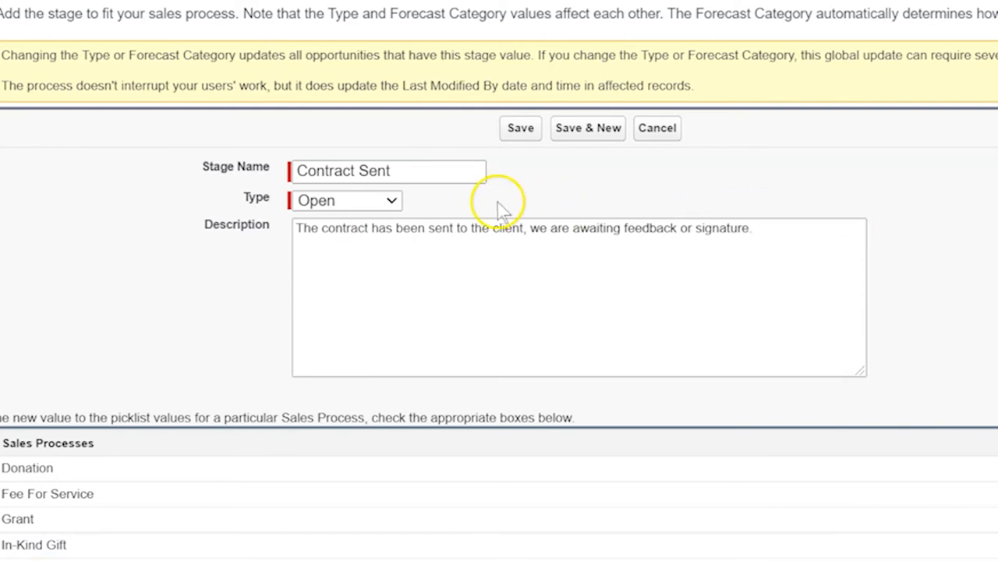
mouse_move(411, 212)
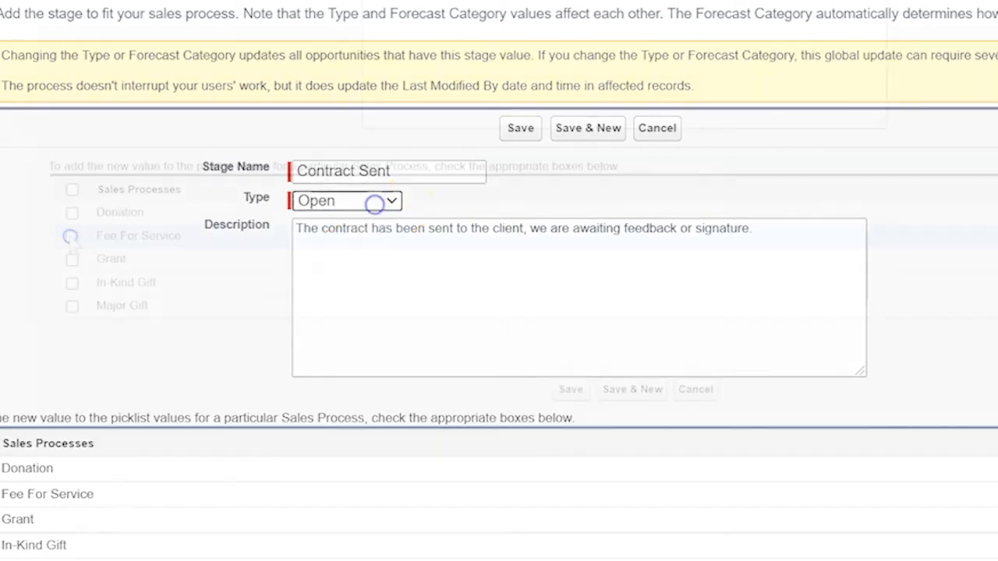
scroll("down", 3)
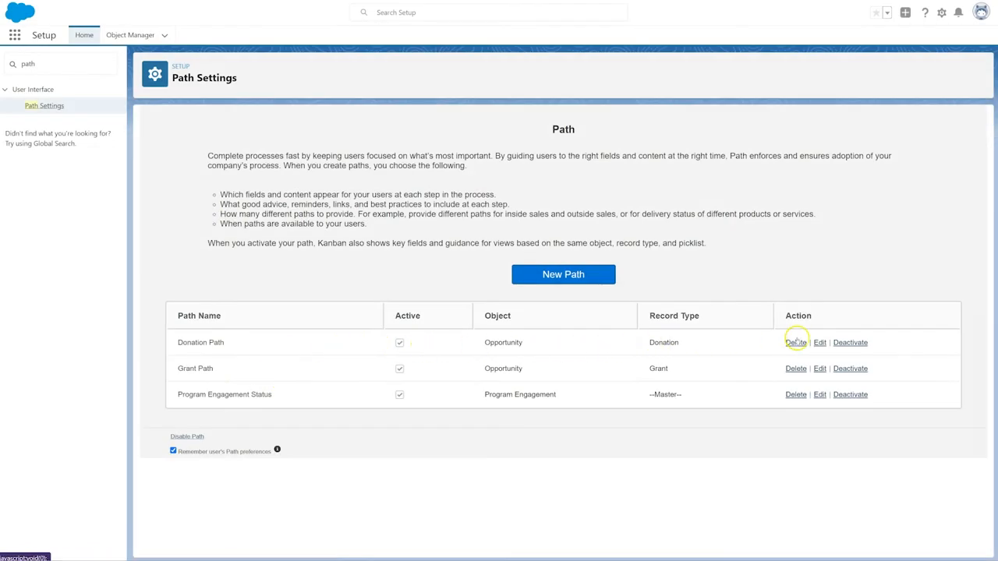
Edit the Donation Path and review Prospecting, Pledged and Posted fields and guidance
left_click(819, 343)
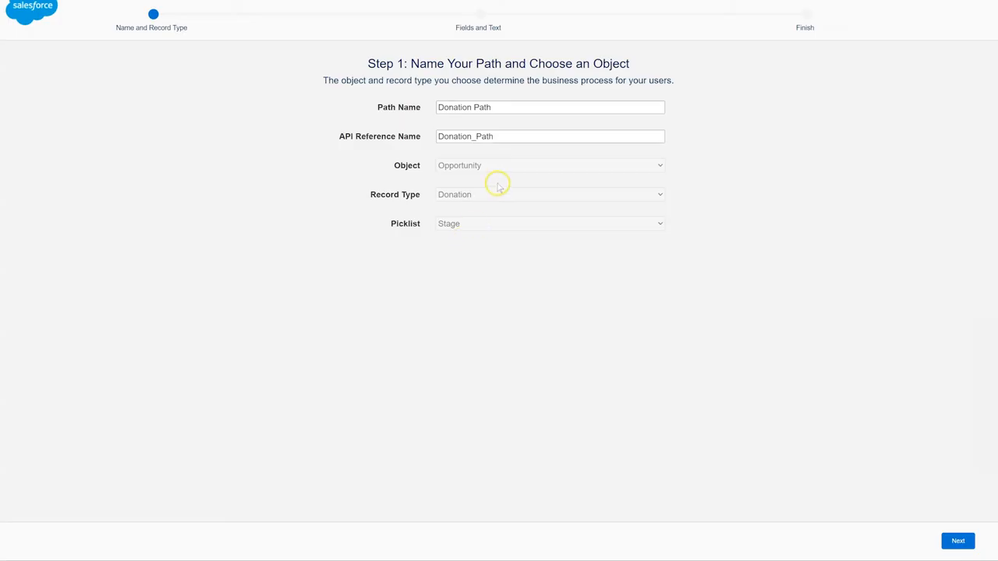
mouse_move(531, 186)
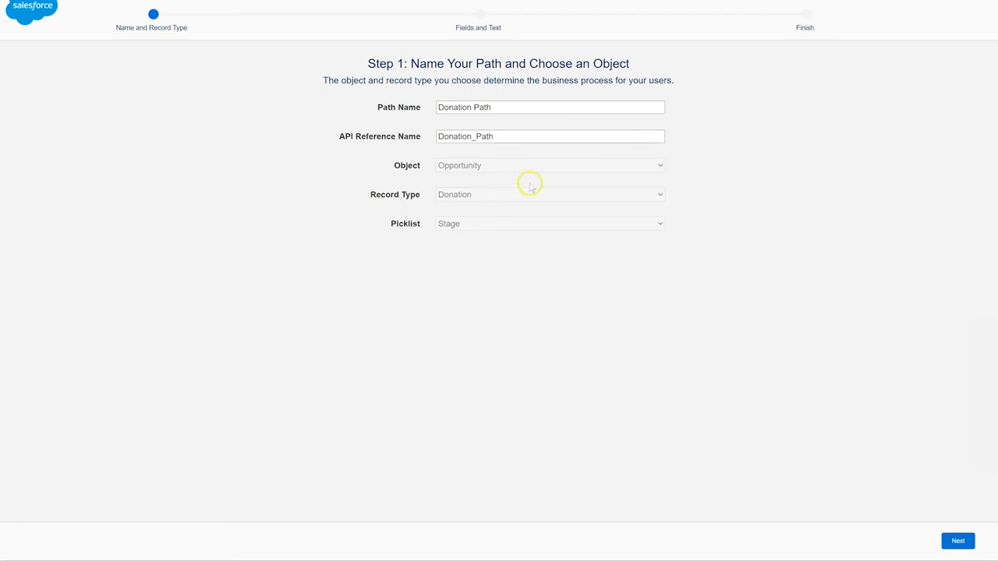
left_click(958, 541)
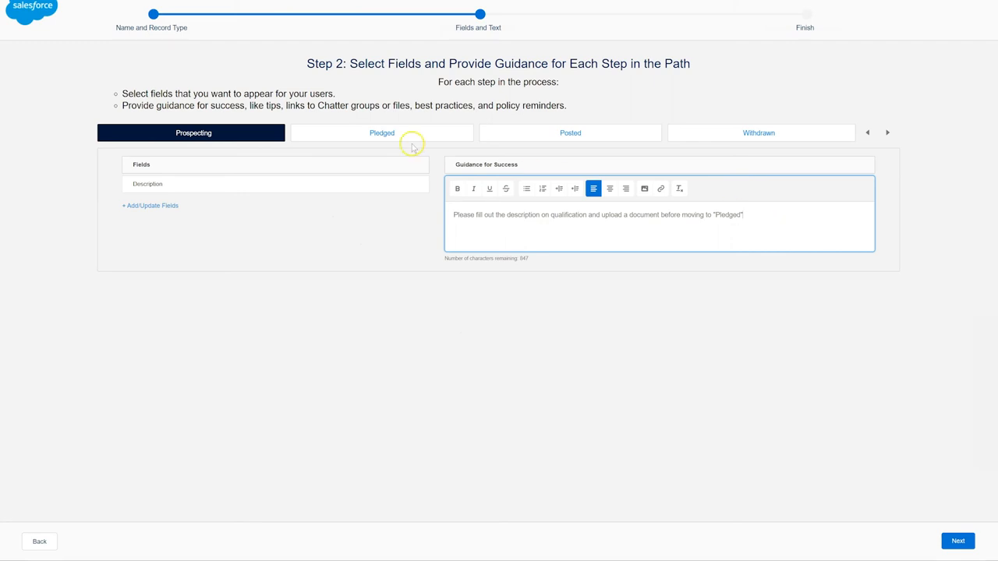
left_click(381, 133)
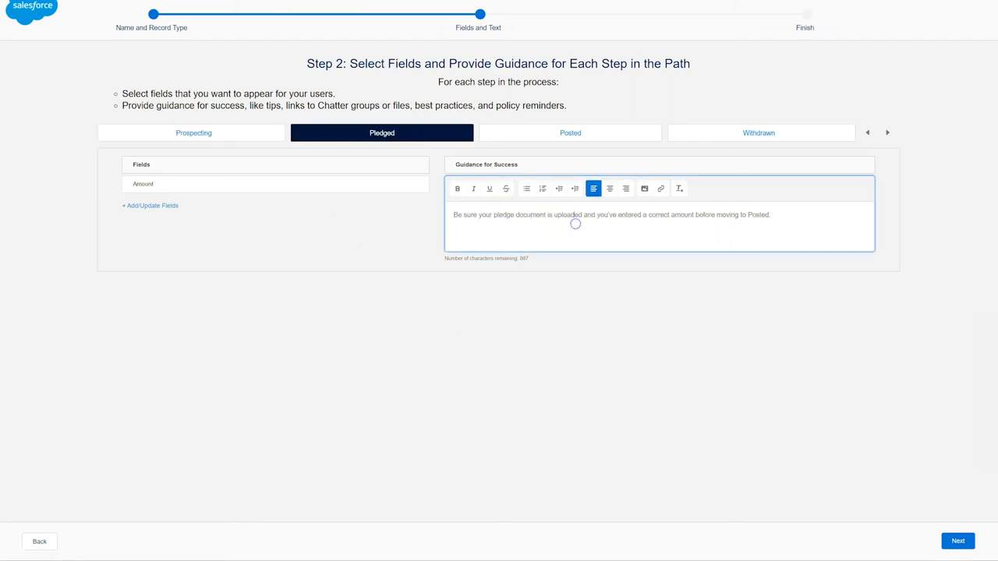
left_click(570, 133)
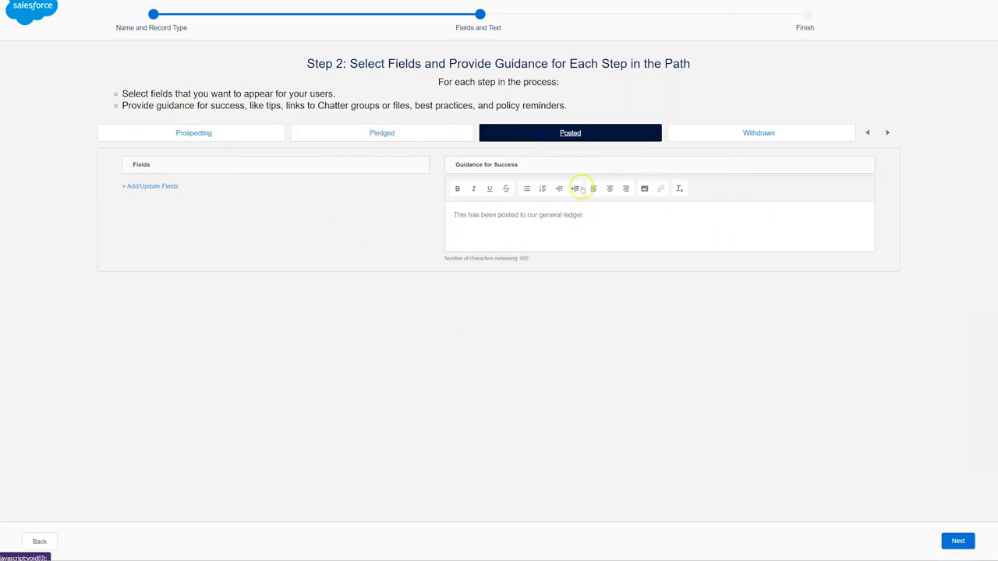
left_click(594, 188)
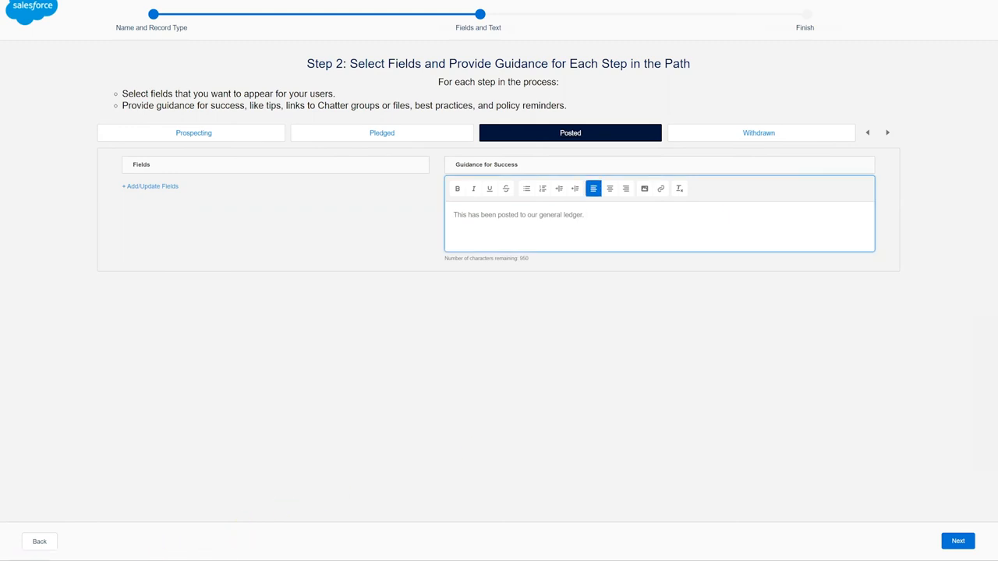